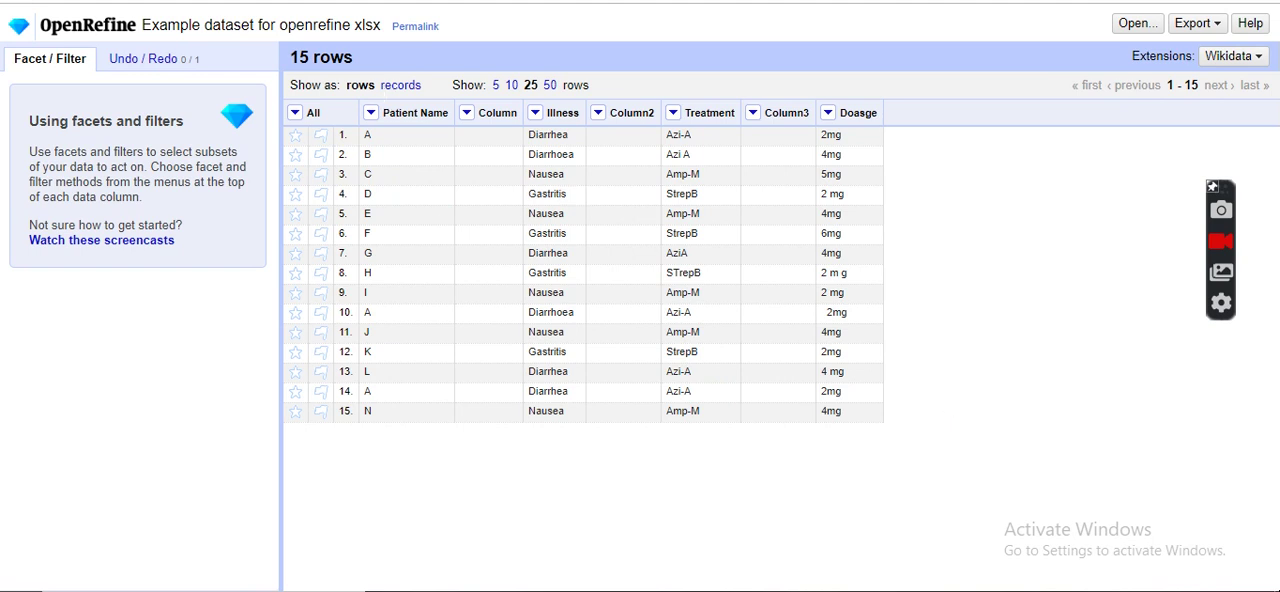
{"action": "mouse_move", "coordinate": [120, 48]}
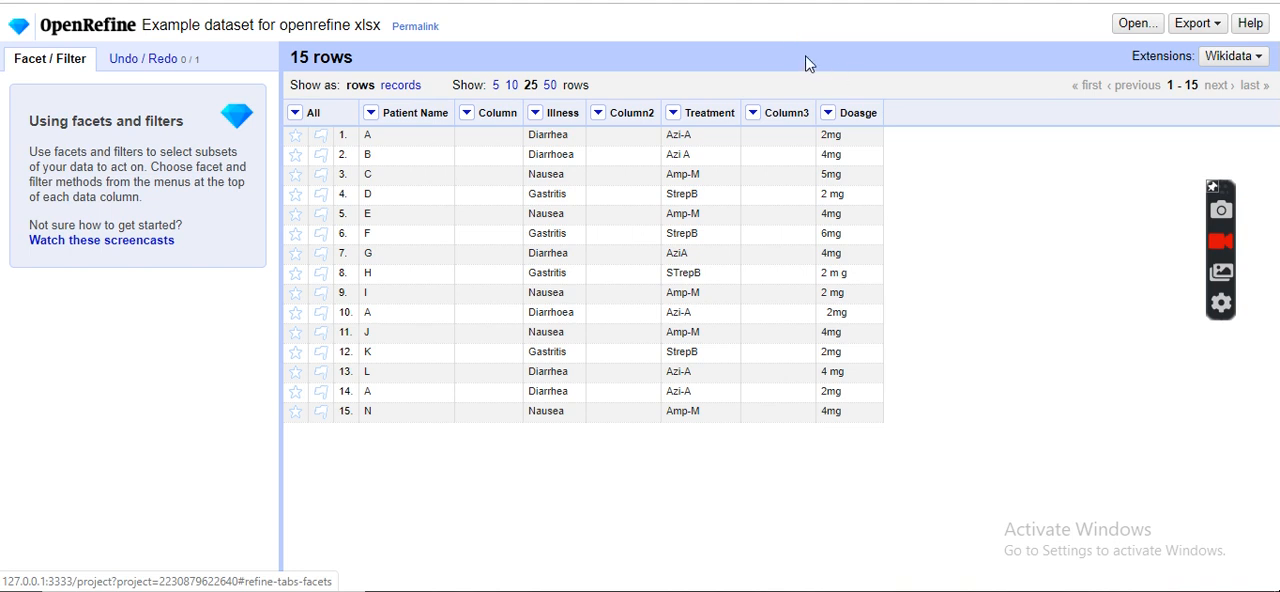
{"action": "mouse_move", "coordinate": [1028, 456]}
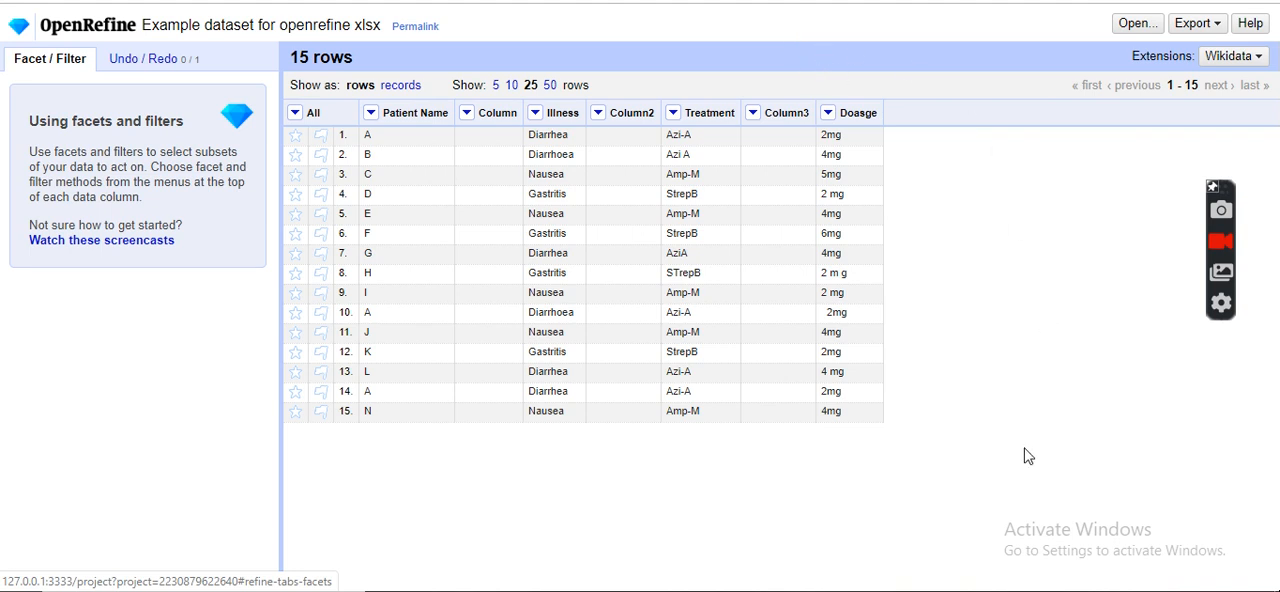
{"action": "mouse_move", "coordinate": [964, 344]}
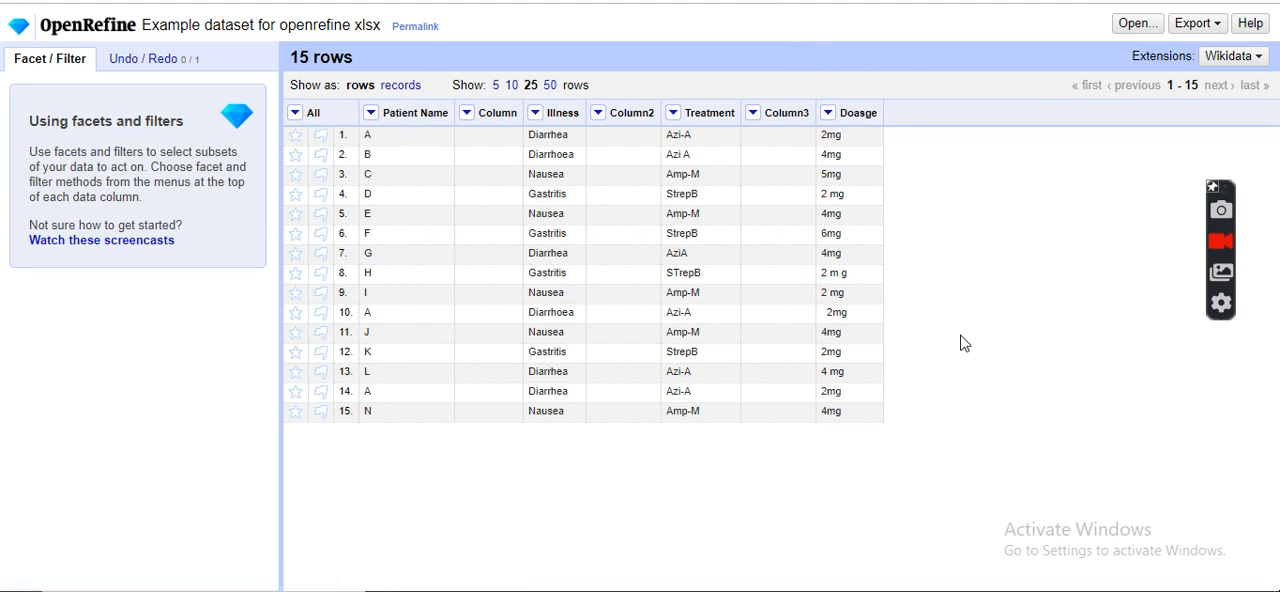
{"action": "mouse_move", "coordinate": [964, 136]}
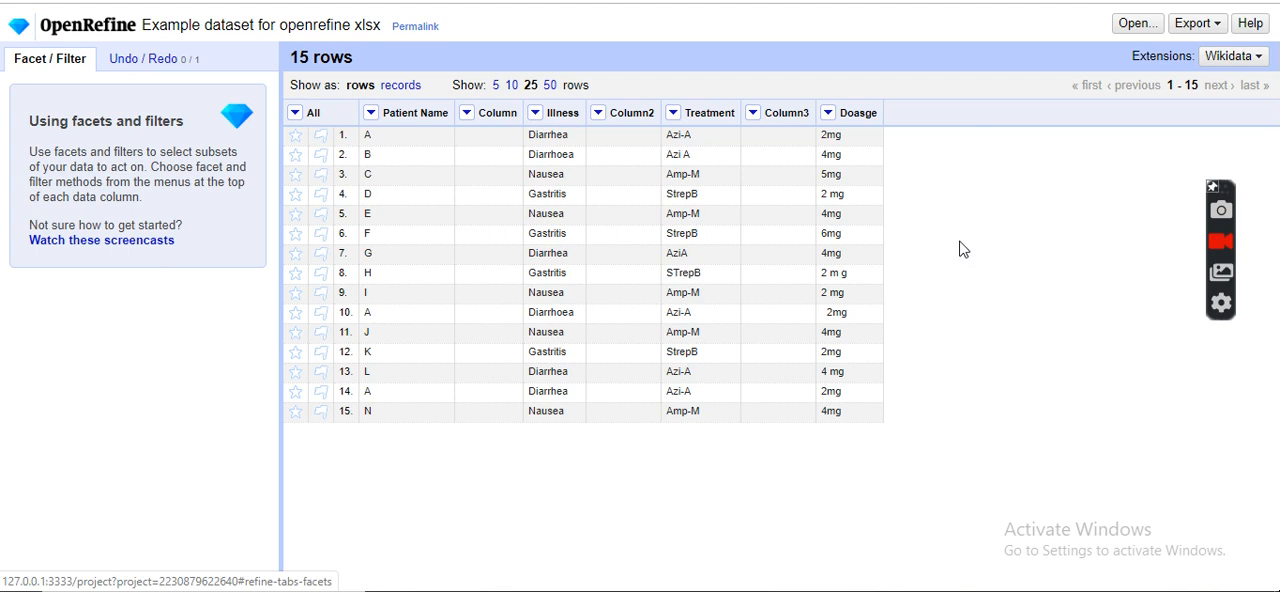
{"action": "mouse_move", "coordinate": [932, 188]}
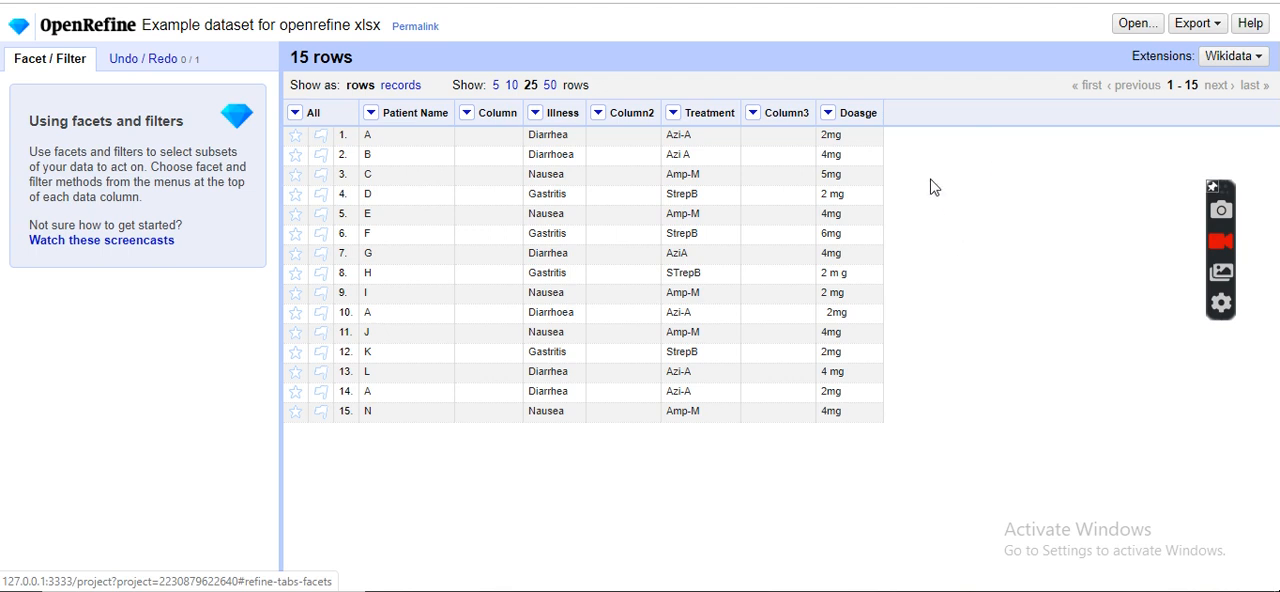
{"action": "mouse_move", "coordinate": [852, 132]}
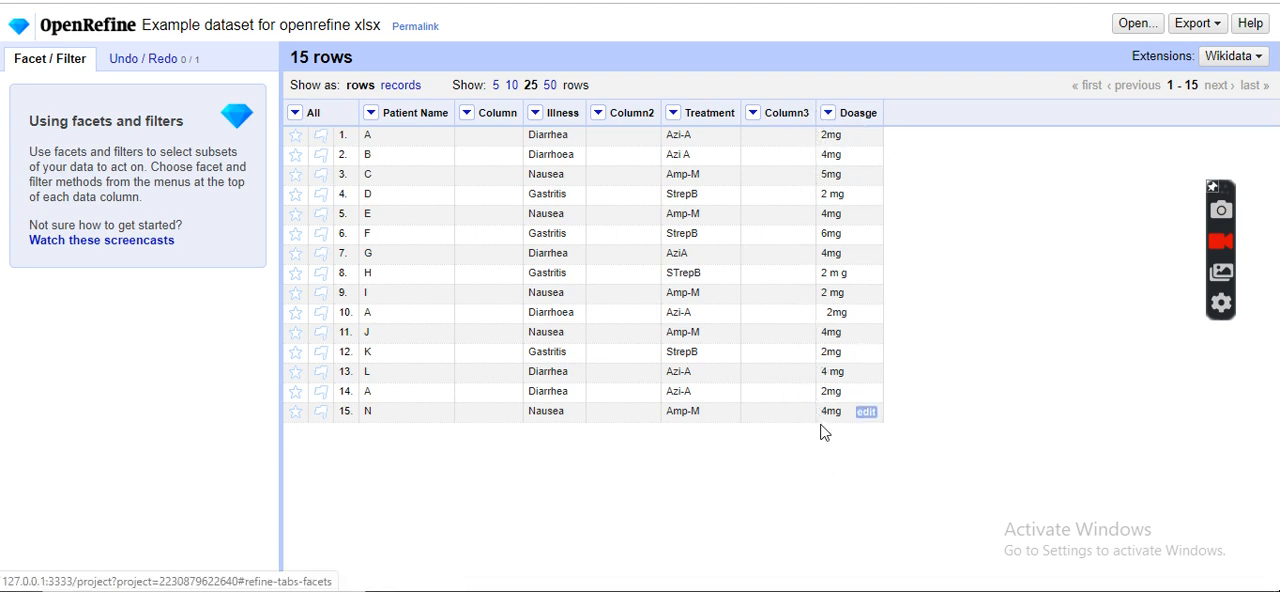
{"action": "mouse_move", "coordinate": [952, 324]}
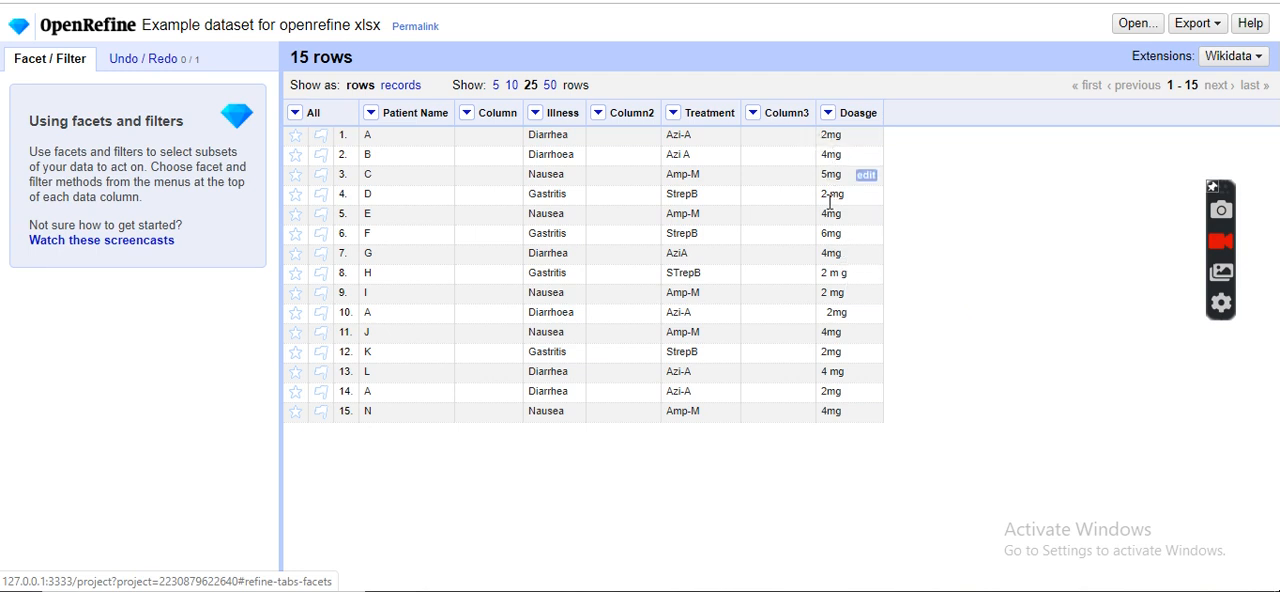
{"action": "mouse_move", "coordinate": [848, 412]}
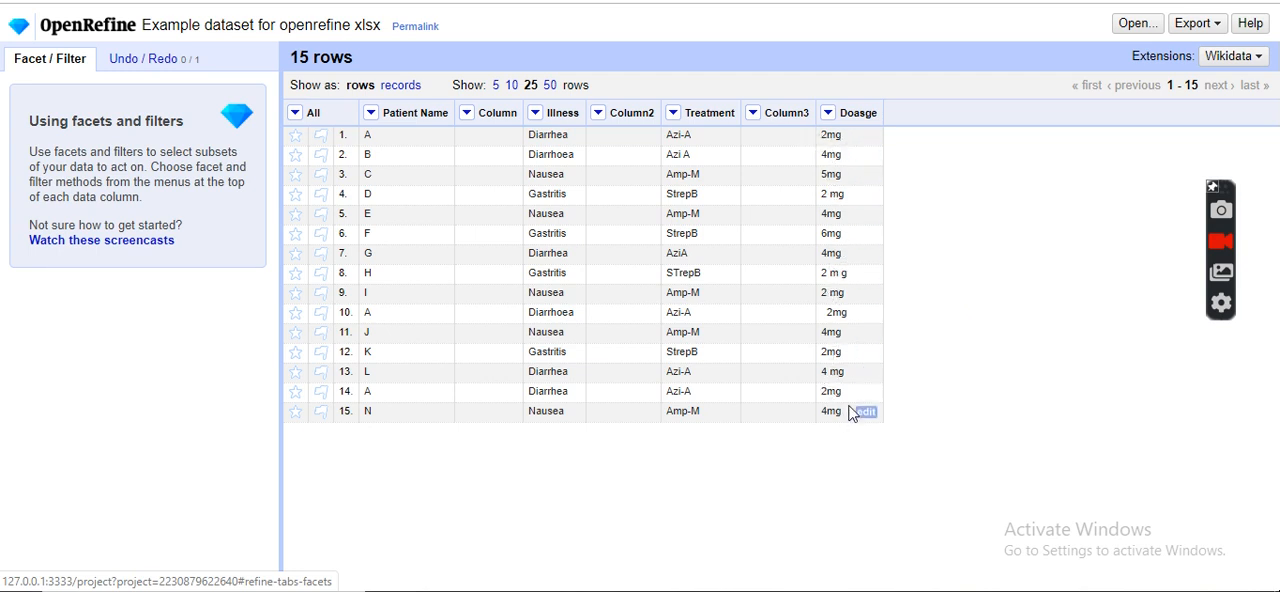
{"action": "mouse_move", "coordinate": [832, 214]}
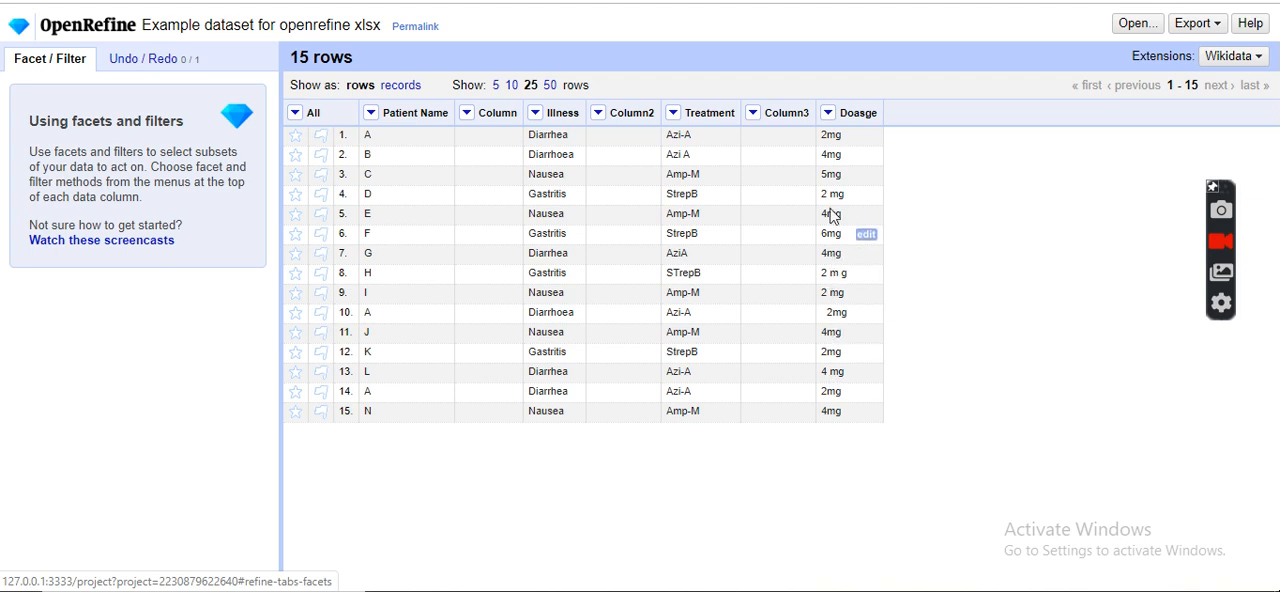
{"action": "mouse_move", "coordinate": [832, 134]}
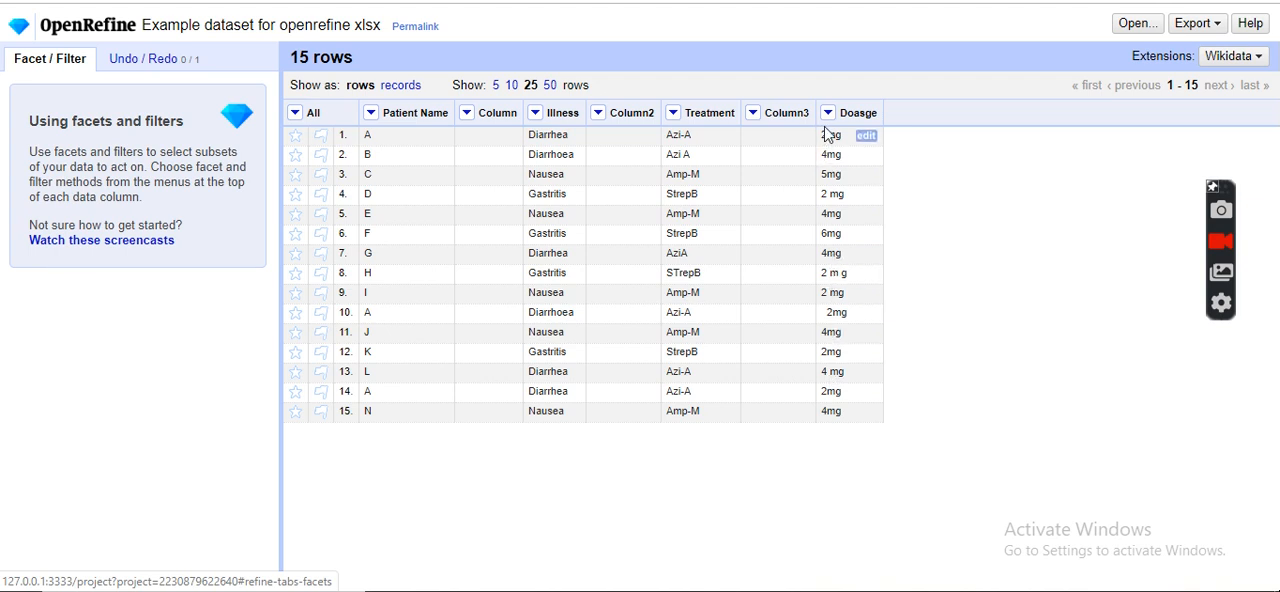
{"action": "mouse_move", "coordinate": [828, 112]}
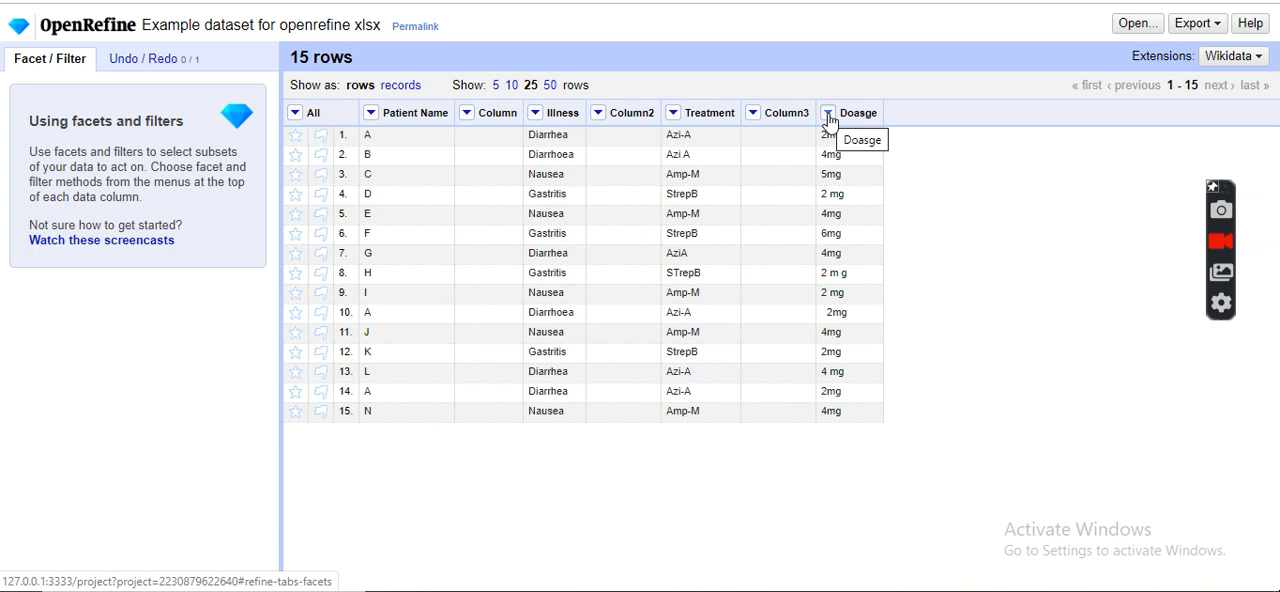
Add a text facet on the Doasge column listing its nine inconsistent dosage variants
{"action": "left_click", "coordinate": [828, 112]}
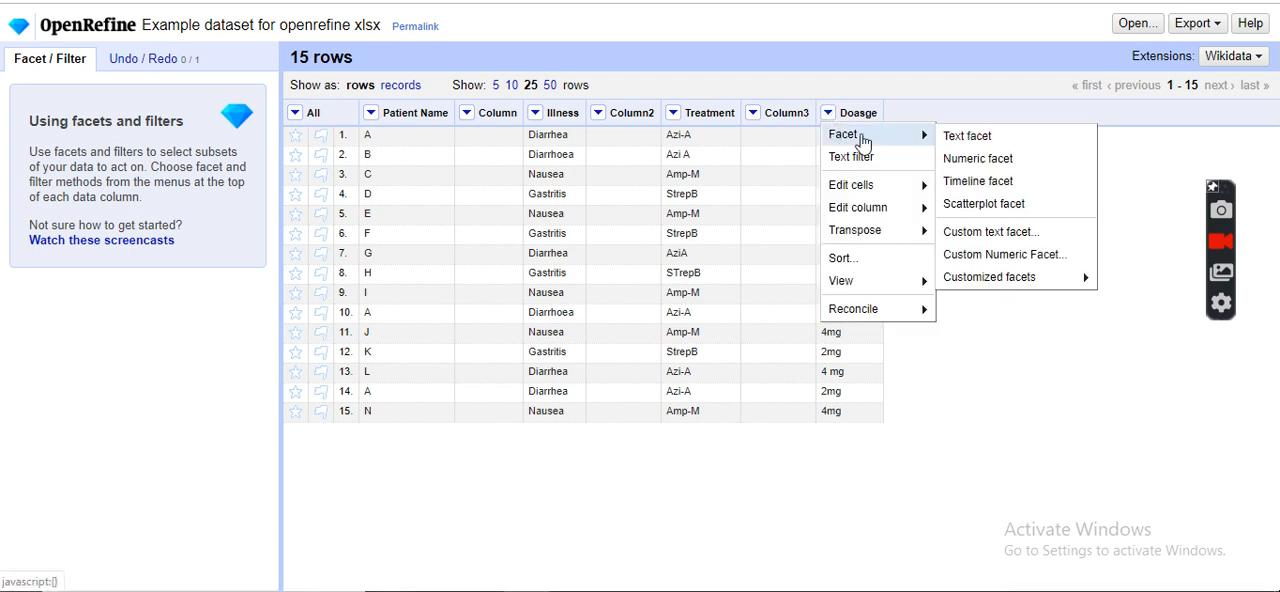
{"action": "left_click", "coordinate": [966, 136]}
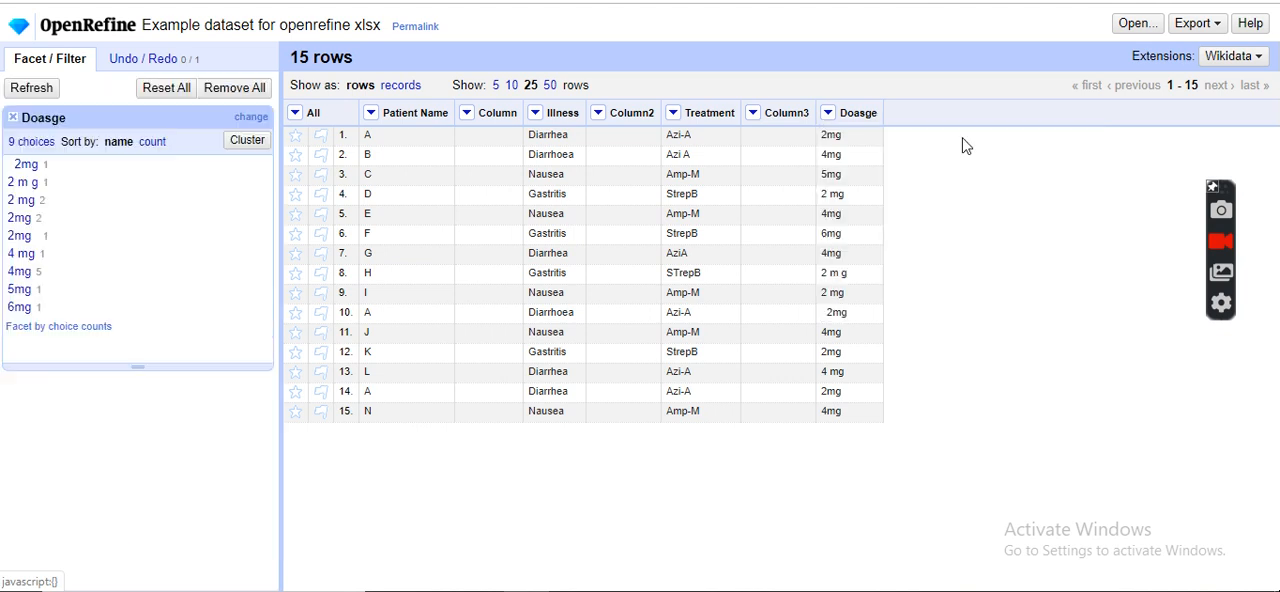
{"action": "mouse_move", "coordinate": [20, 306]}
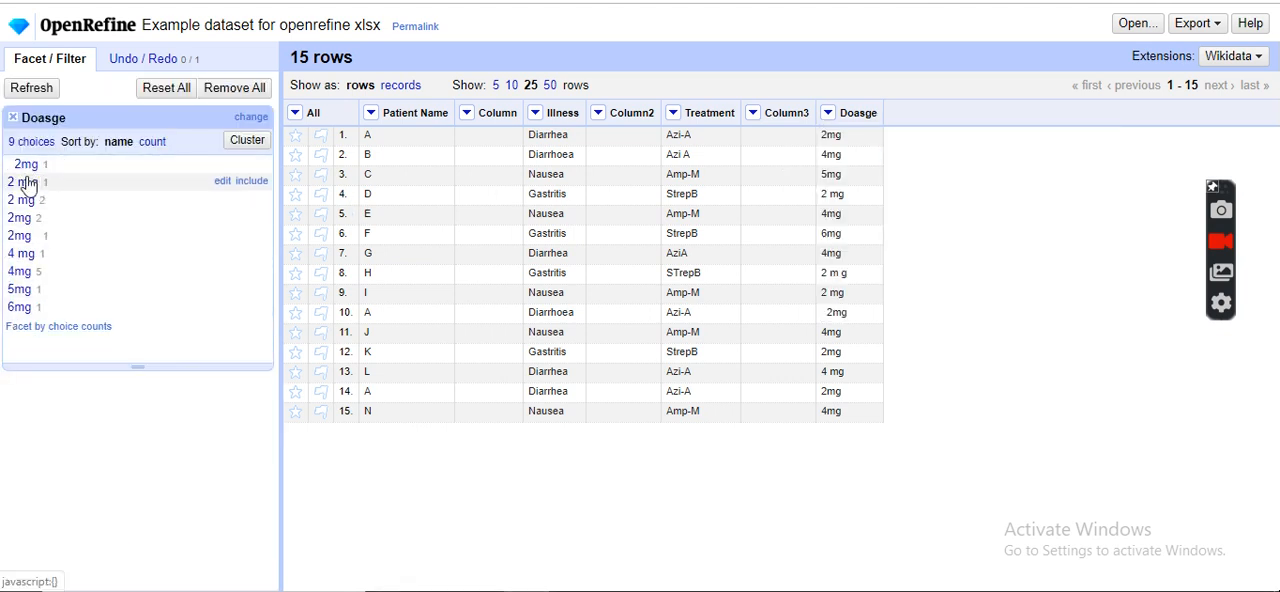
{"action": "mouse_move", "coordinate": [30, 226]}
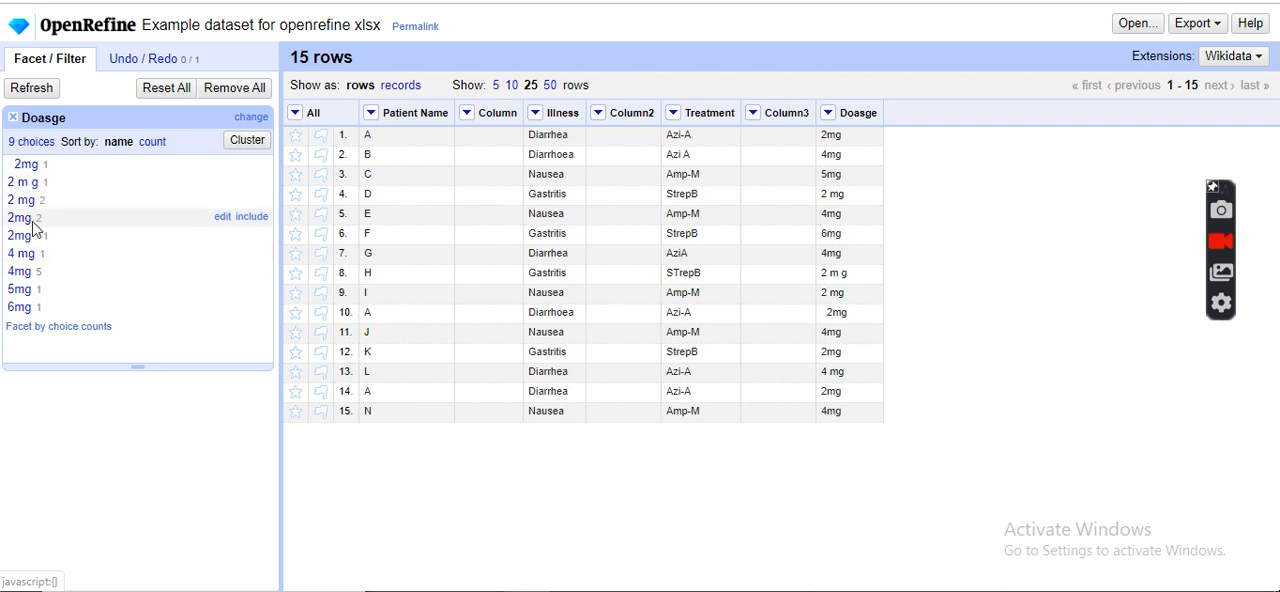
{"action": "mouse_move", "coordinate": [870, 114]}
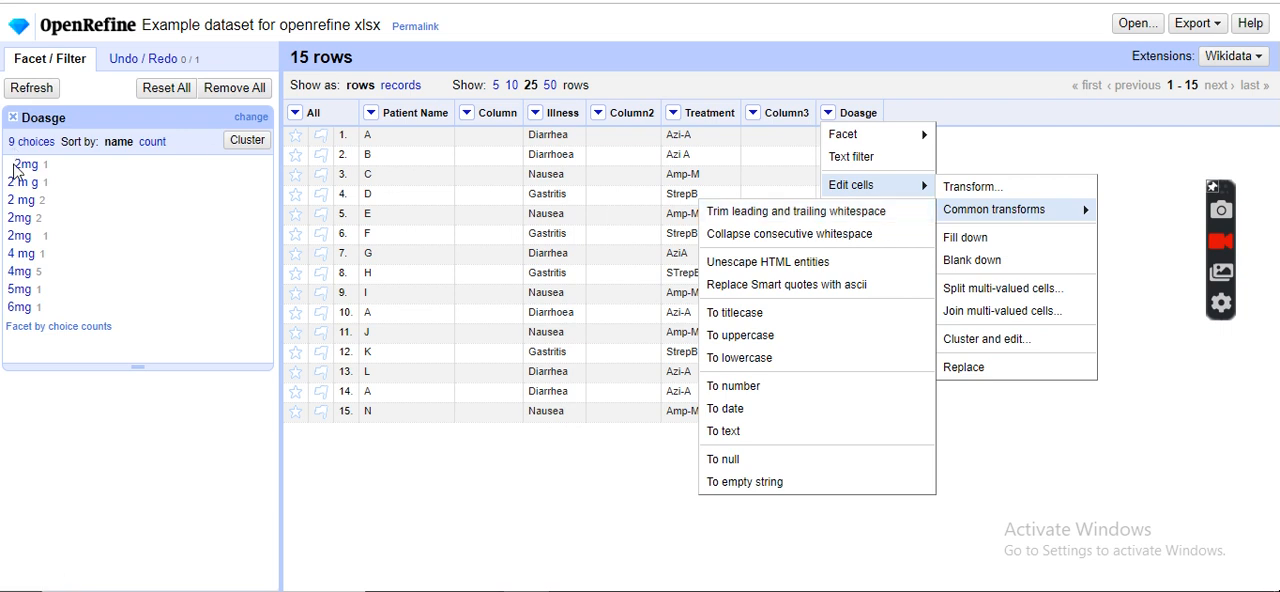
{"action": "mouse_move", "coordinate": [796, 212]}
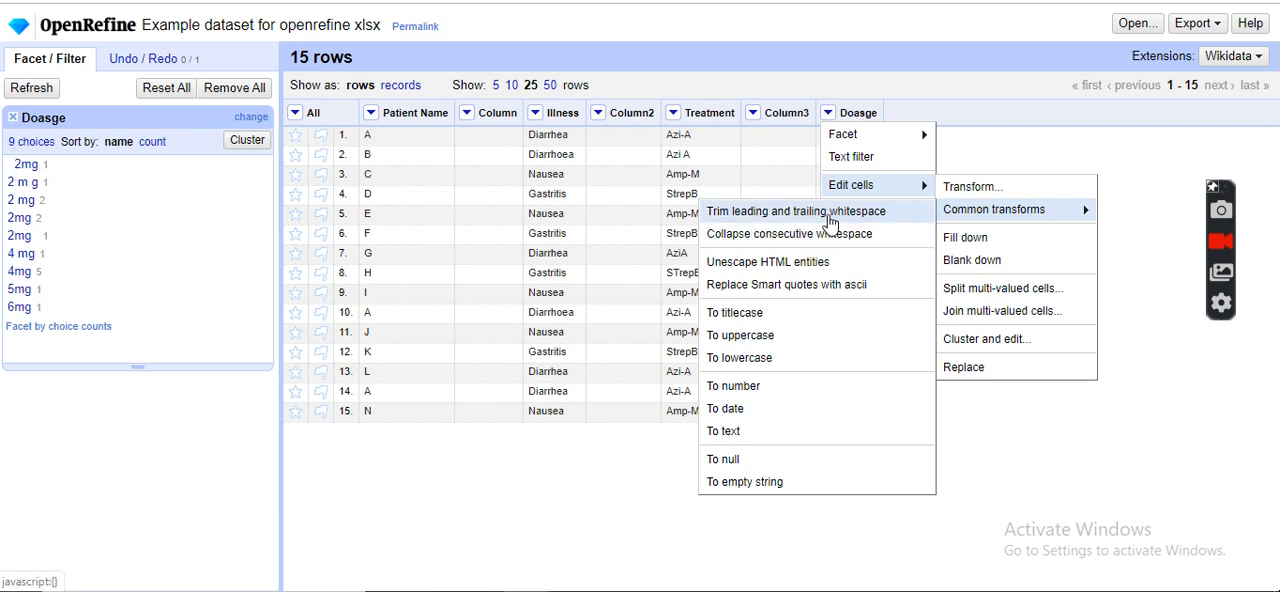
Trim leading and trailing whitespace from Doasge, changing 2 cells and leaving 7 facet choices
{"action": "left_click", "coordinate": [796, 212]}
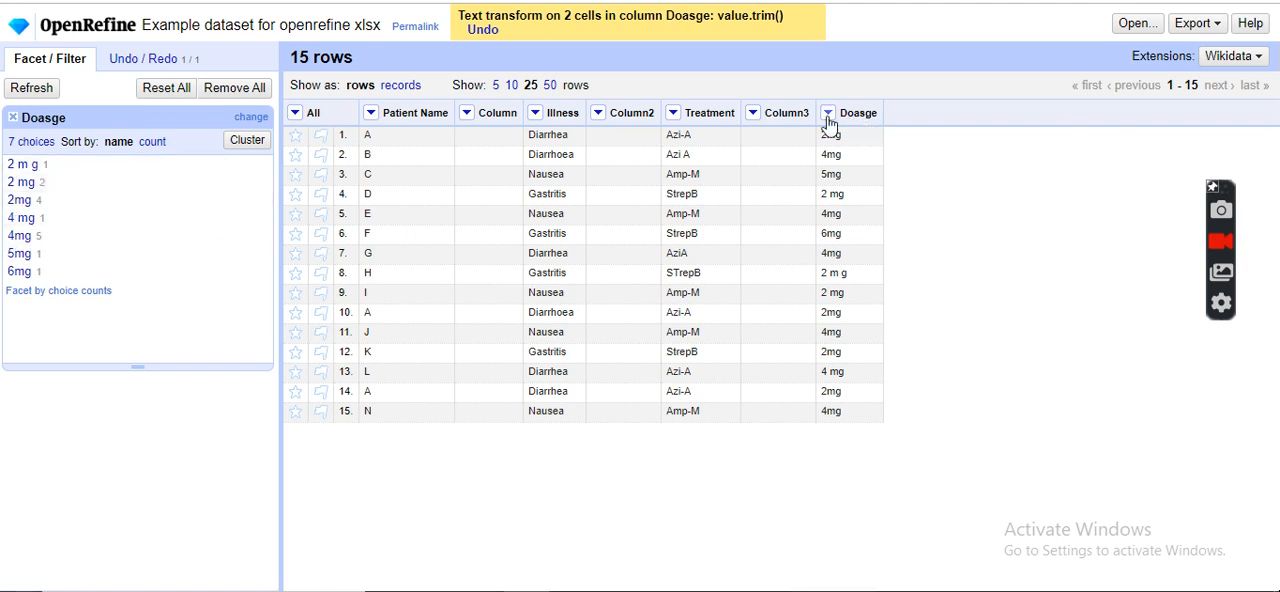
{"action": "left_click", "coordinate": [828, 112]}
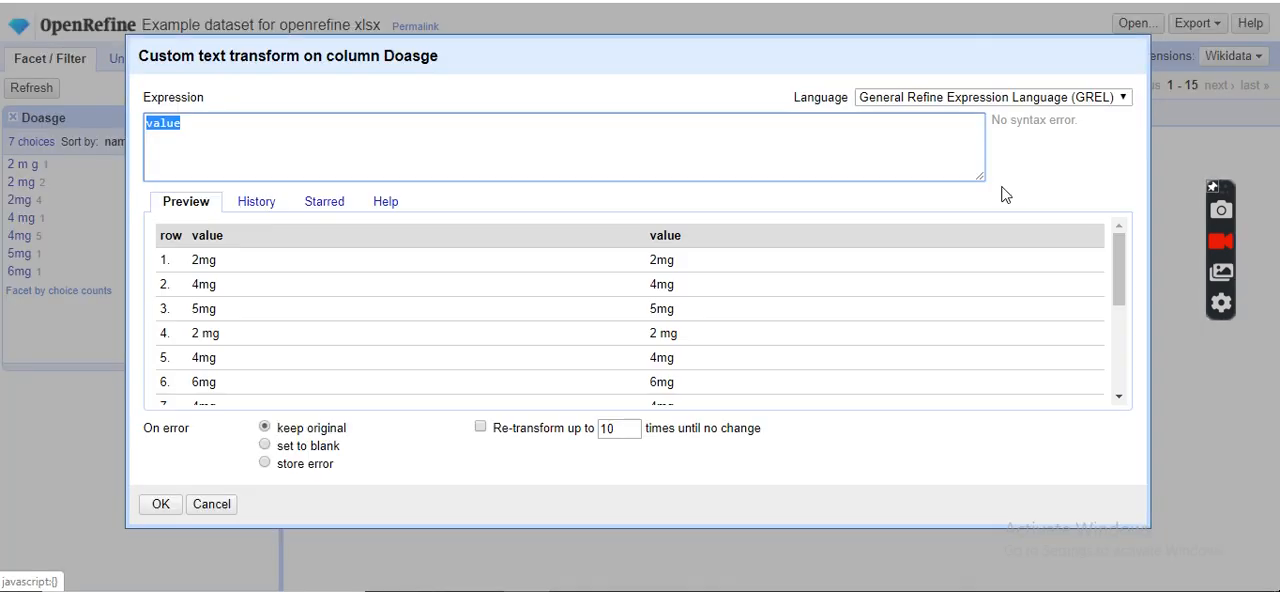
Apply value.replace(" ","") to Doasge, leaving four choices: 2mg, 4mg, 5mg, 6mg
{"action": "left_click", "coordinate": [260, 128]}
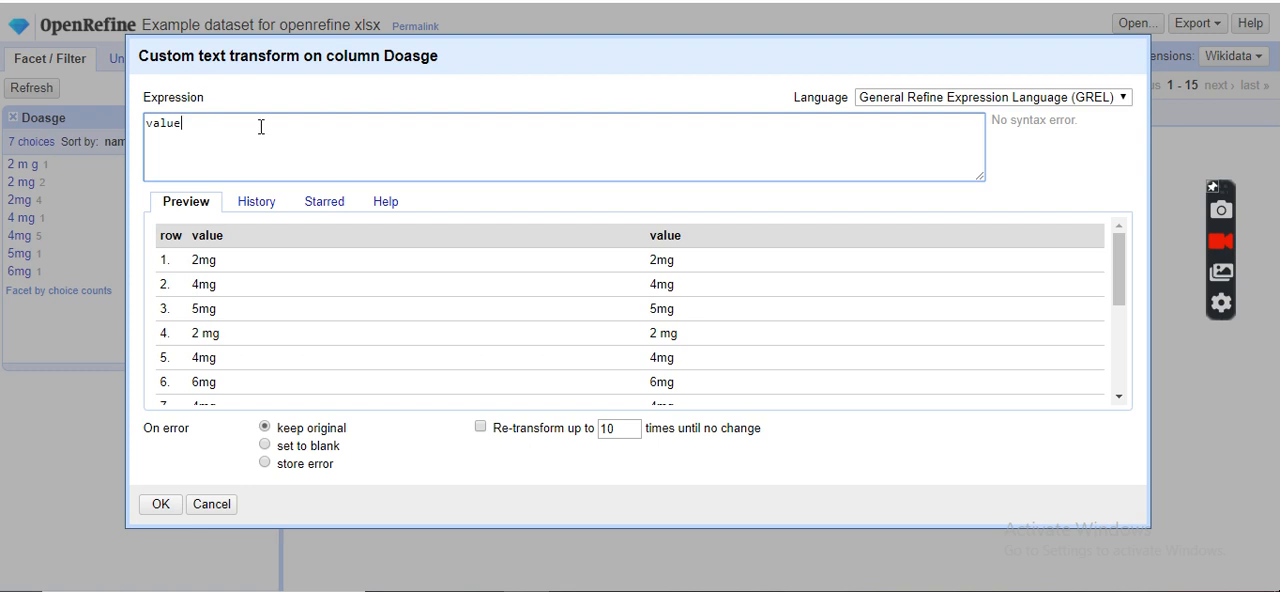
{"action": "type", "text": ".replace"}
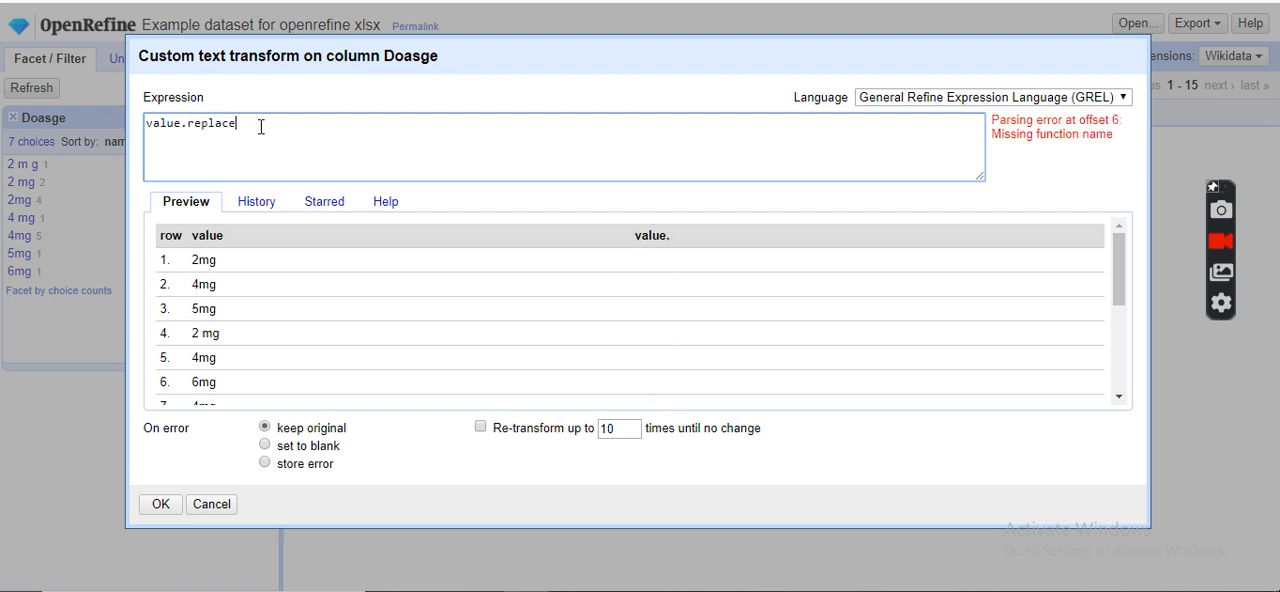
{"action": "type", "text": "(\""}
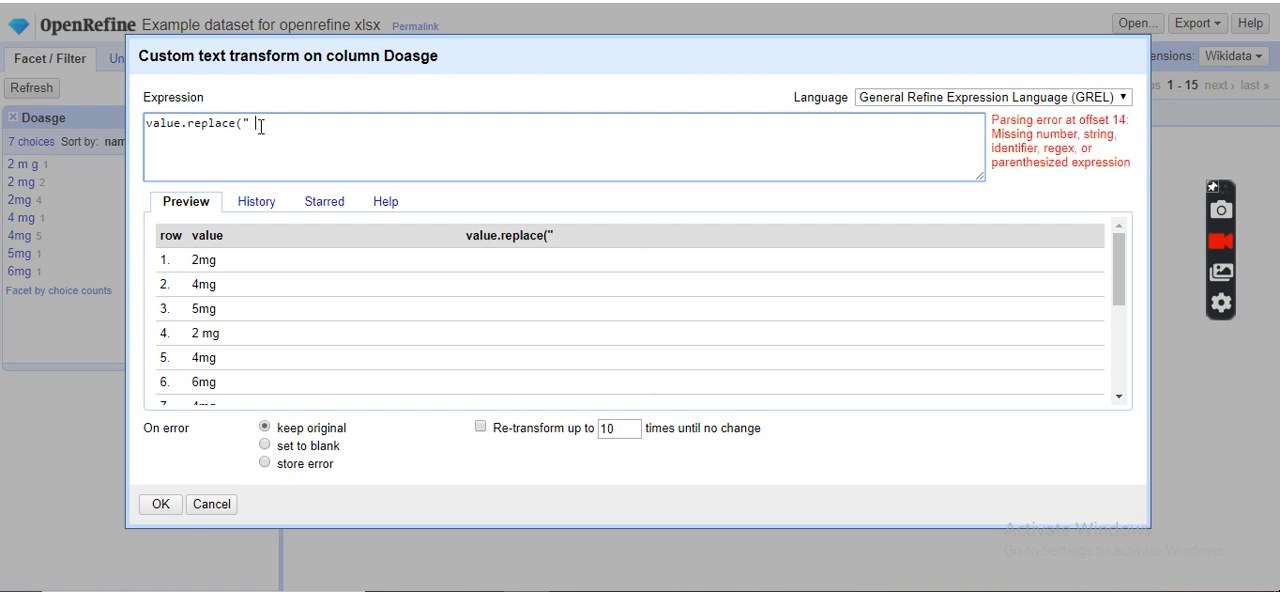
{"action": "type", "text": "\","}
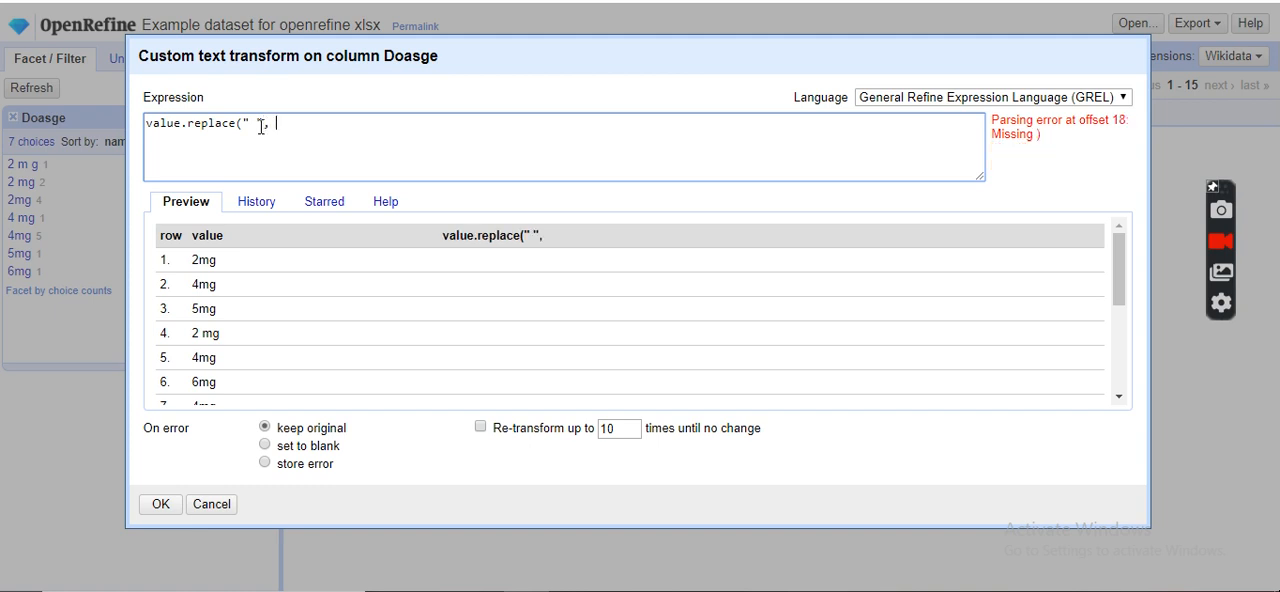
{"action": "type", "text": "\"\")"}
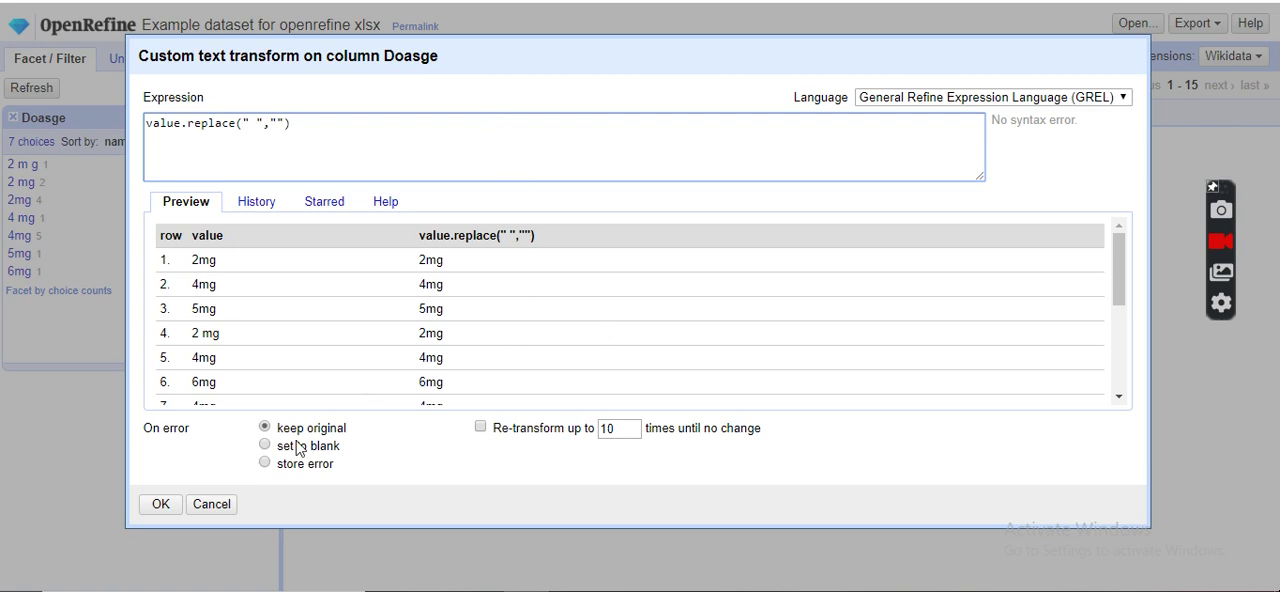
{"action": "left_click", "coordinate": [160, 504]}
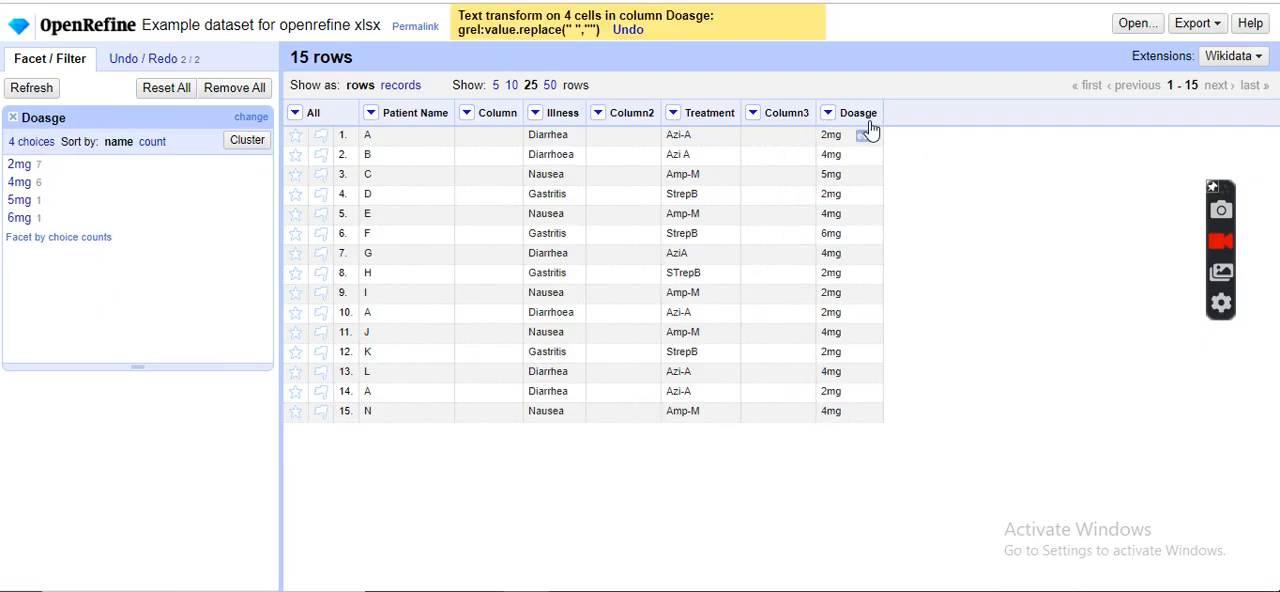
{"action": "mouse_move", "coordinate": [848, 436]}
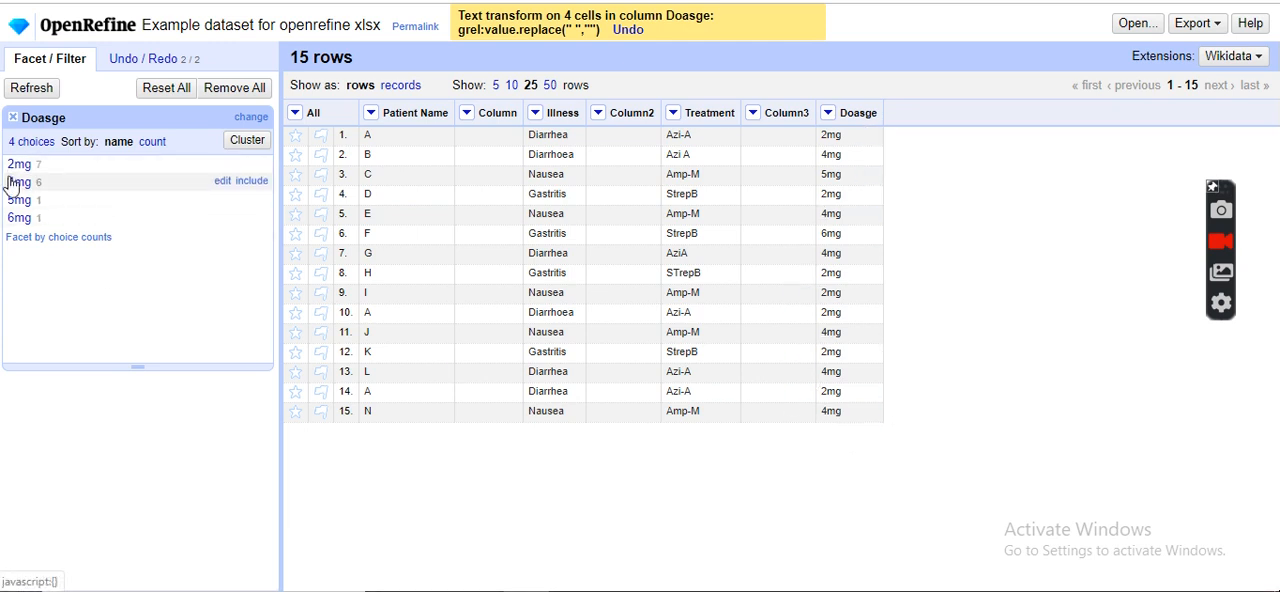
{"action": "mouse_move", "coordinate": [18, 218]}
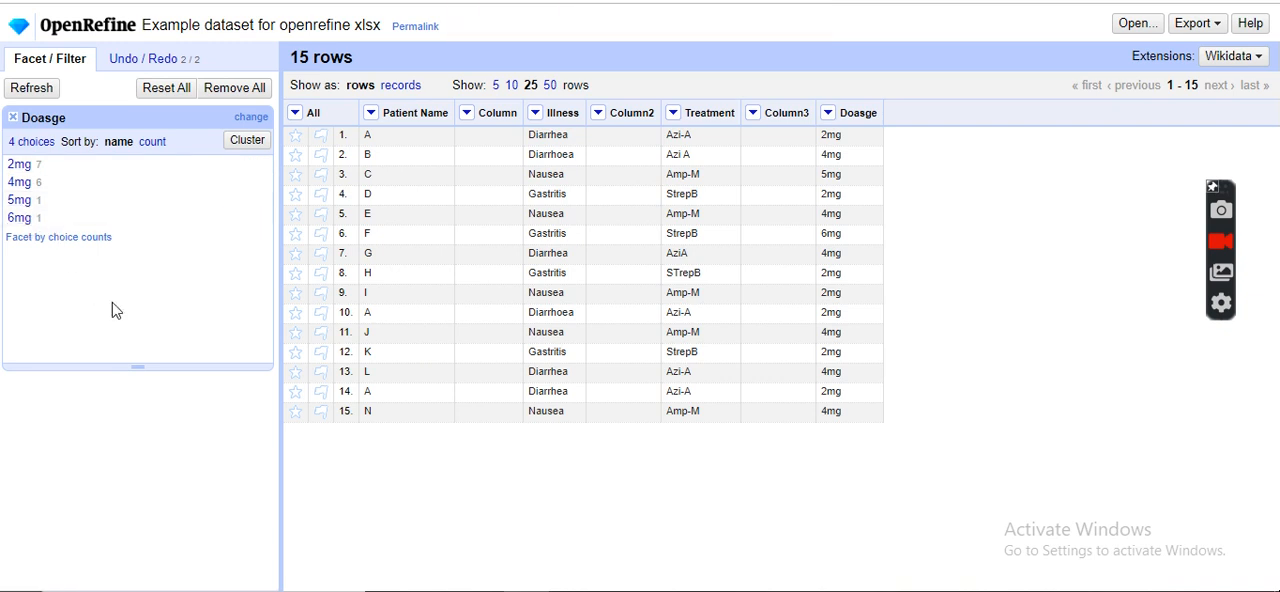
{"action": "mouse_move", "coordinate": [876, 468]}
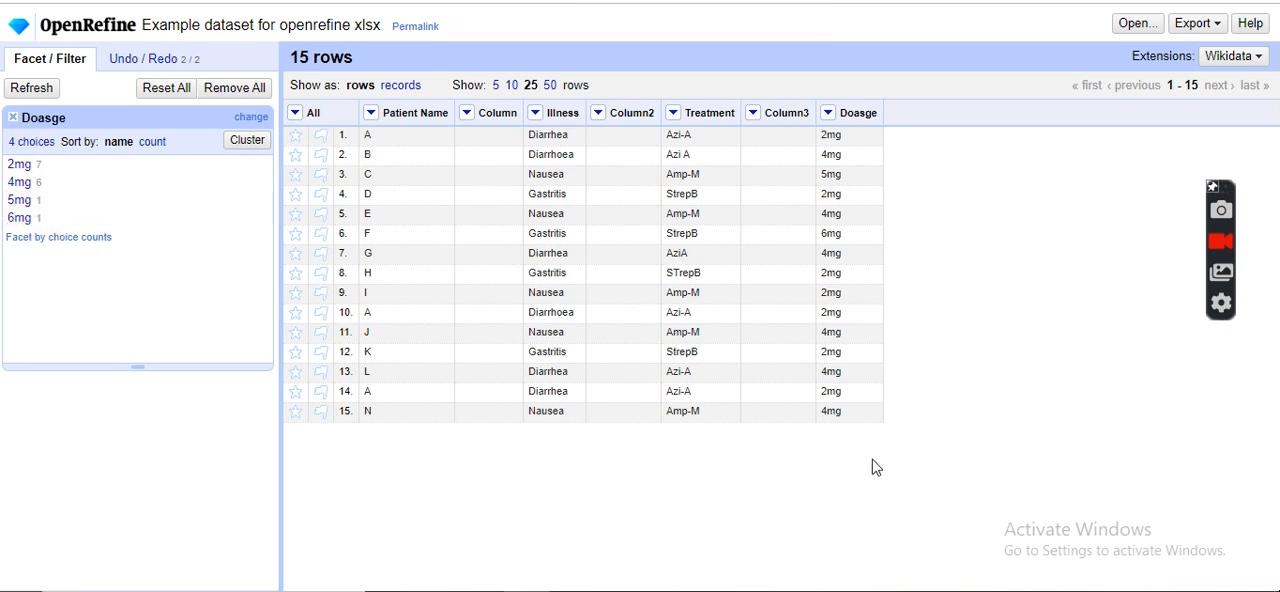
{"action": "mouse_move", "coordinate": [932, 260]}
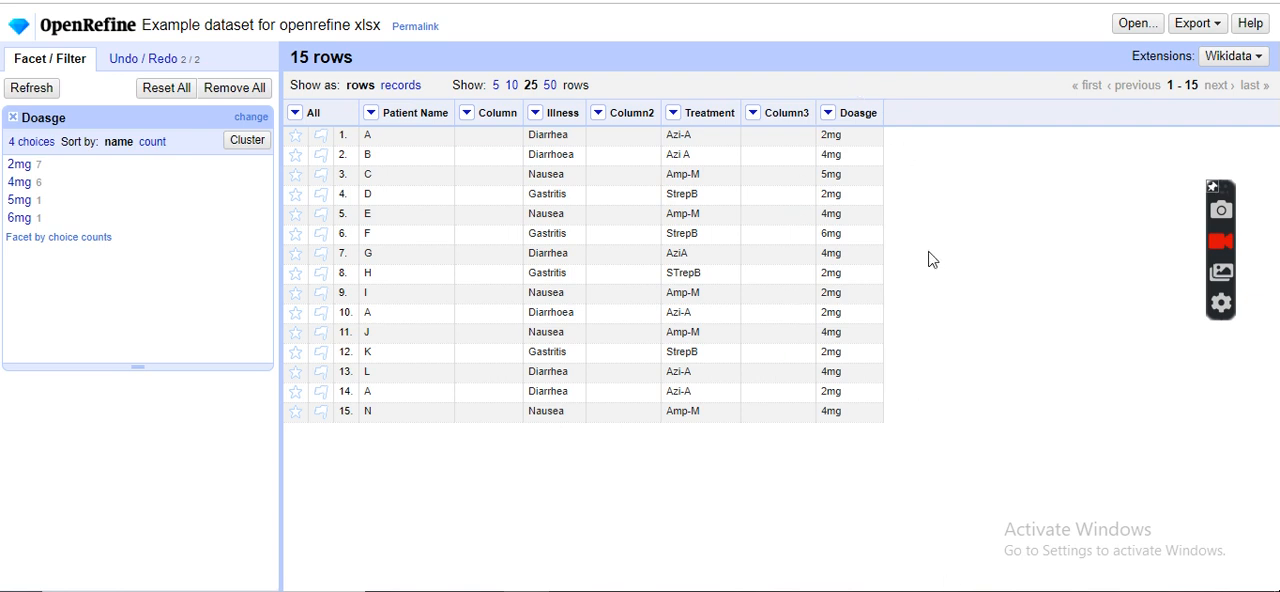
{"action": "mouse_move", "coordinate": [916, 224]}
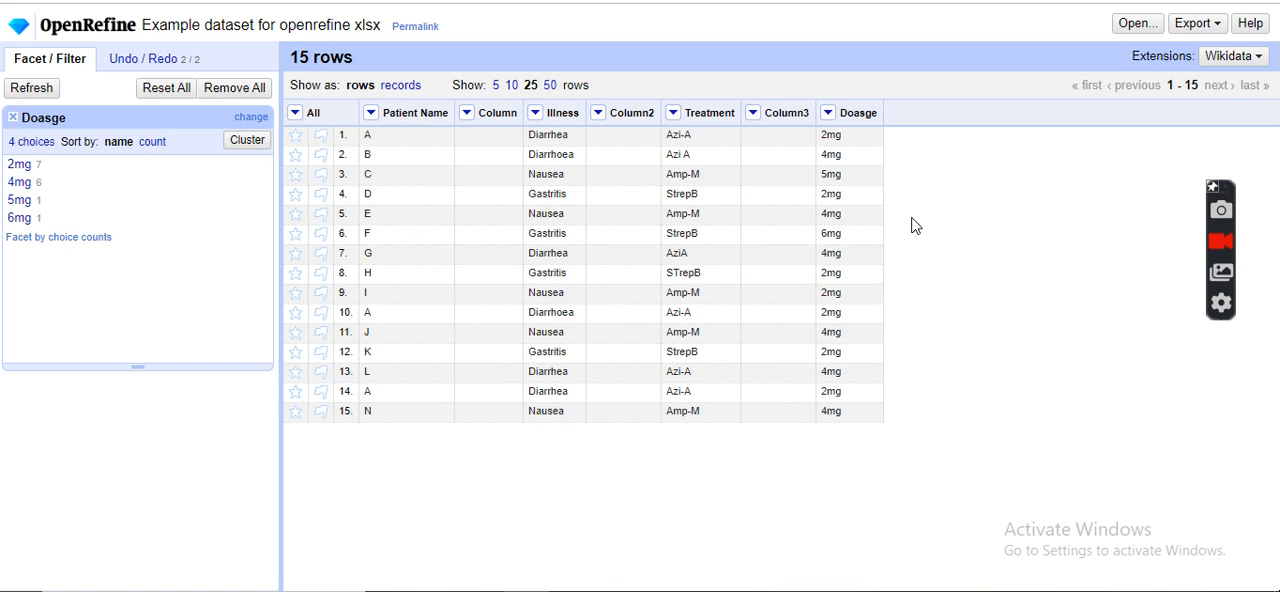
{"action": "mouse_move", "coordinate": [1000, 462]}
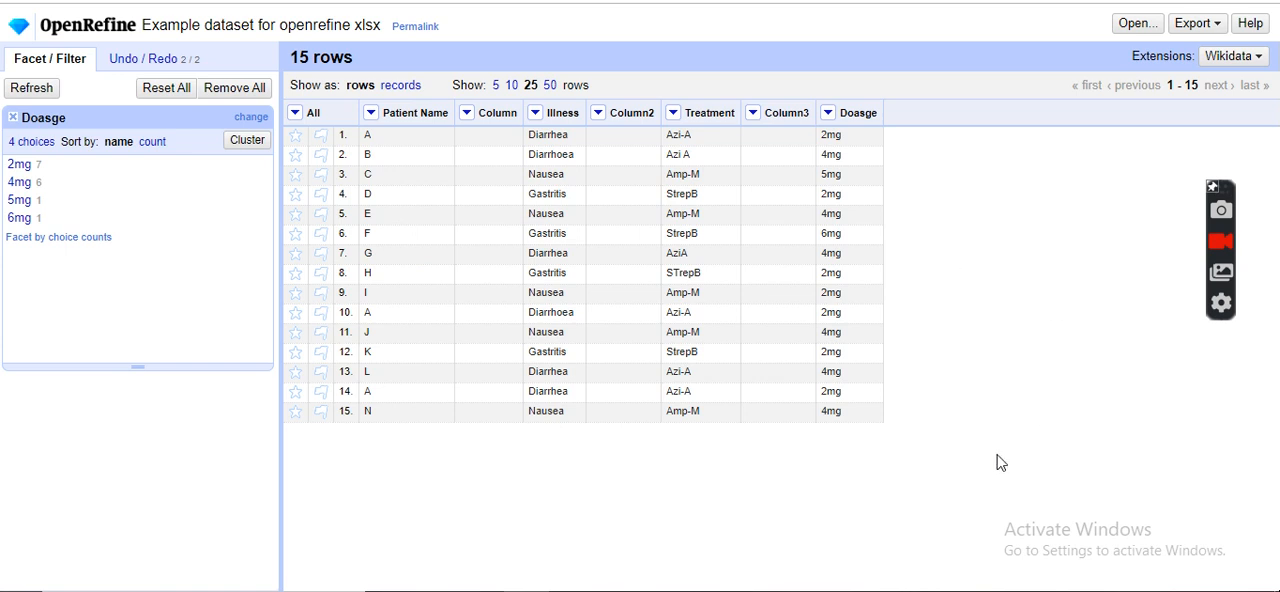
{"action": "mouse_move", "coordinate": [956, 400]}
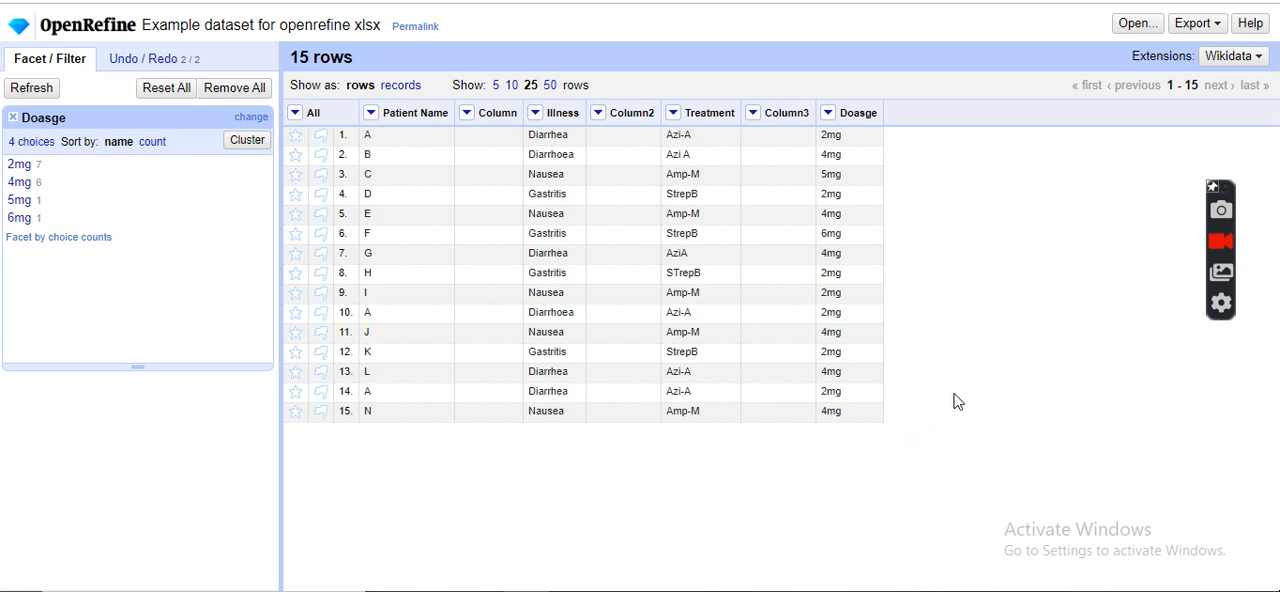
{"action": "mouse_move", "coordinate": [812, 576]}
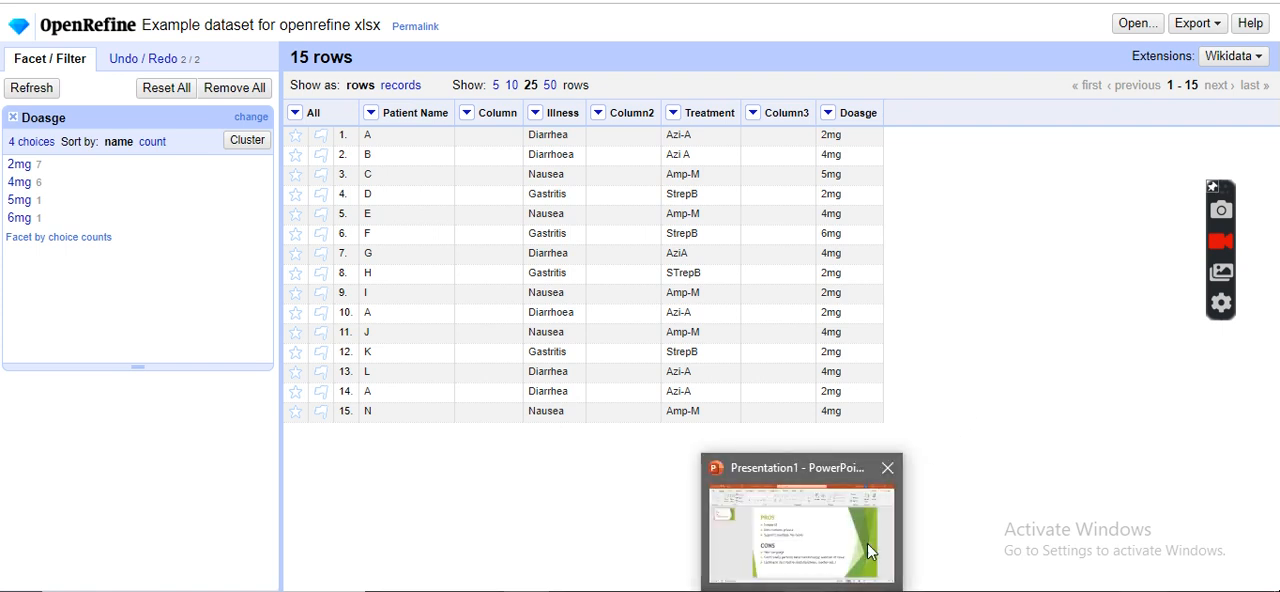
Switch to the PowerPoint slide listing OpenRefine's pros and cons
{"action": "left_click", "coordinate": [800, 520]}
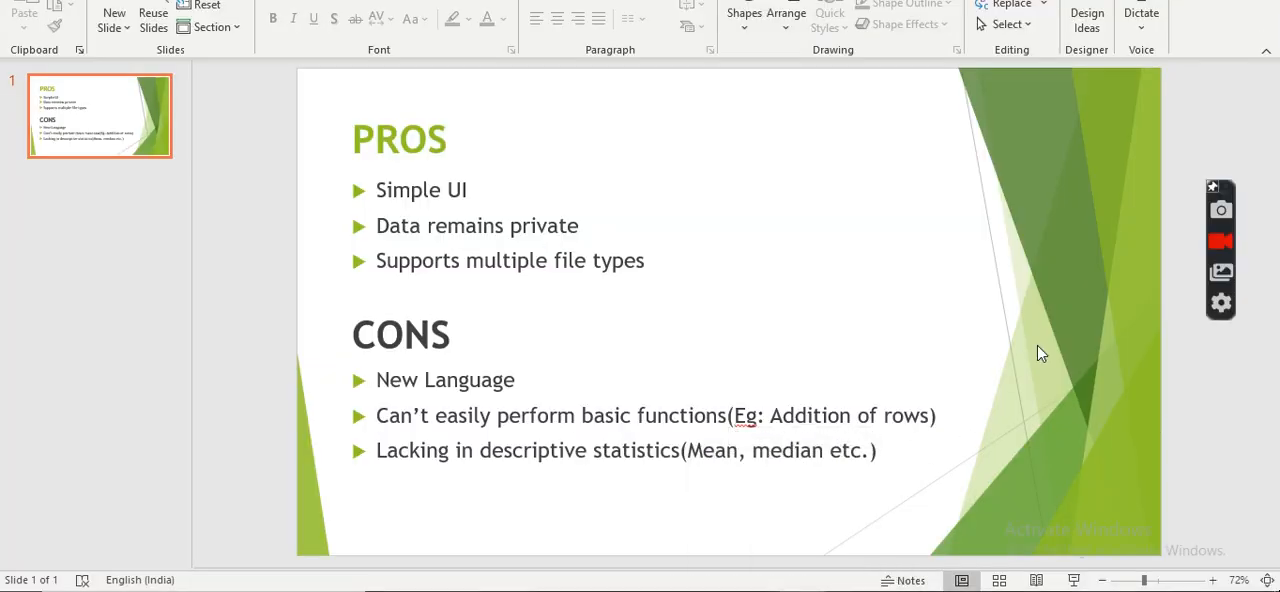
{"action": "mouse_move", "coordinate": [1058, 332]}
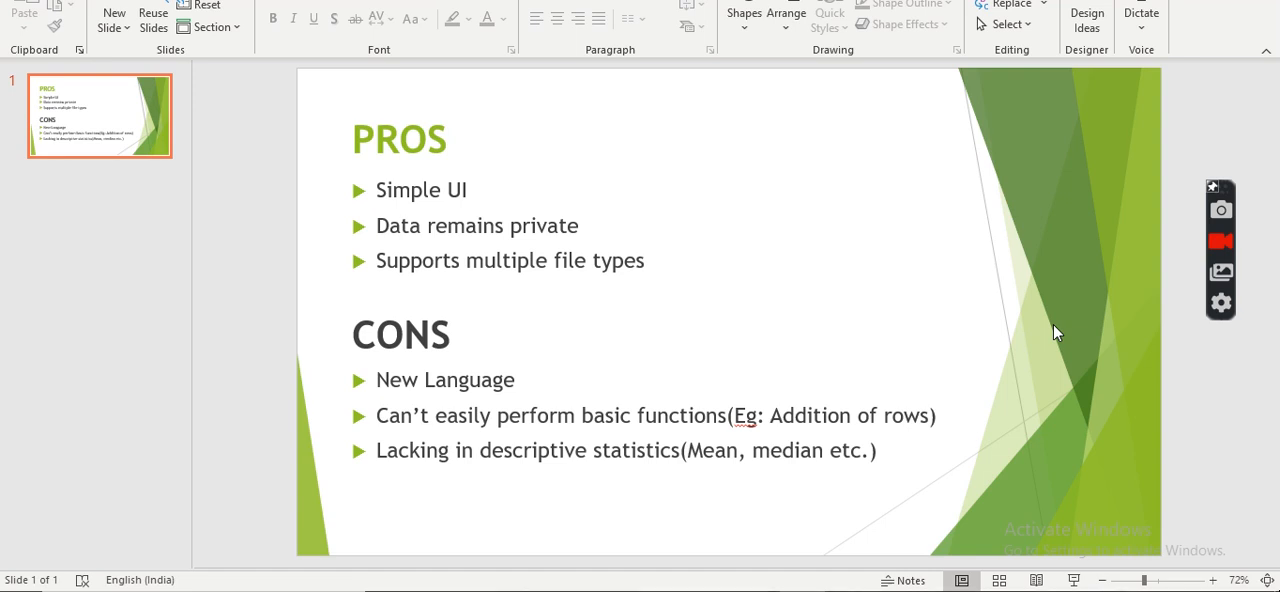
{"action": "mouse_move", "coordinate": [572, 388]}
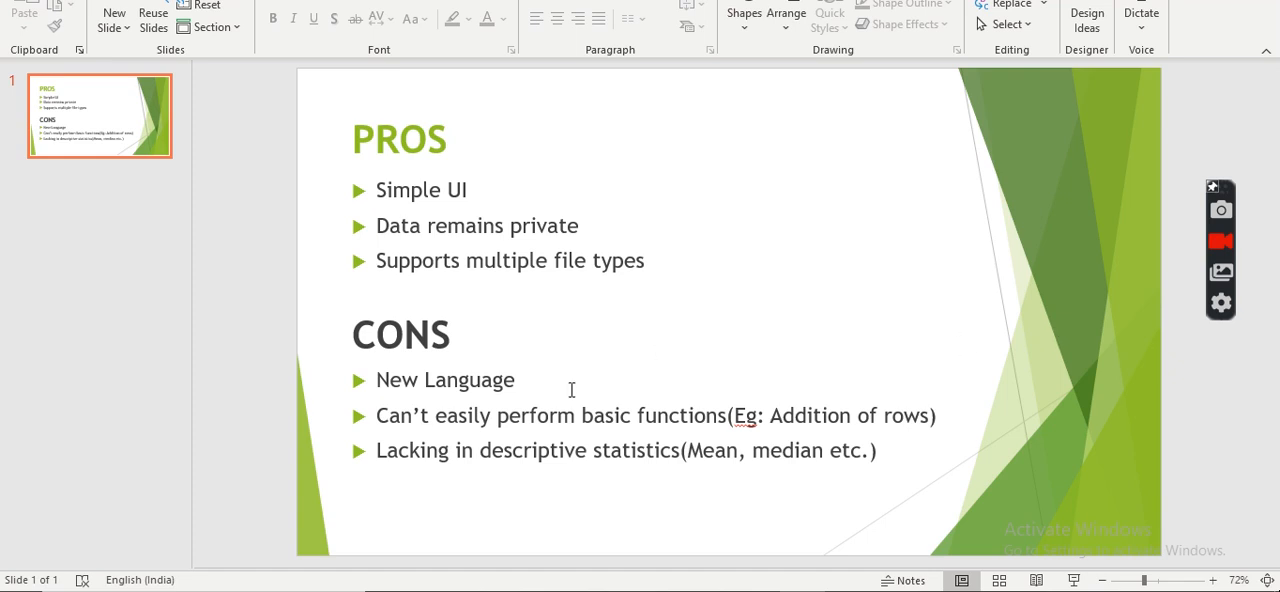
{"action": "mouse_move", "coordinate": [516, 380]}
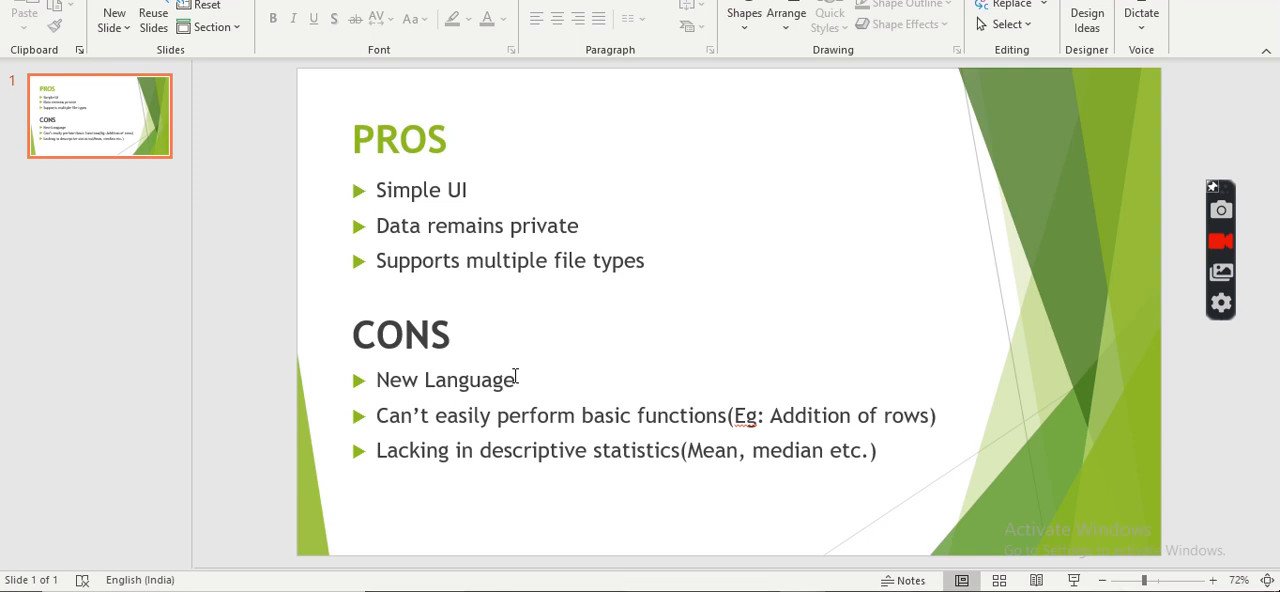
{"action": "mouse_move", "coordinate": [466, 452]}
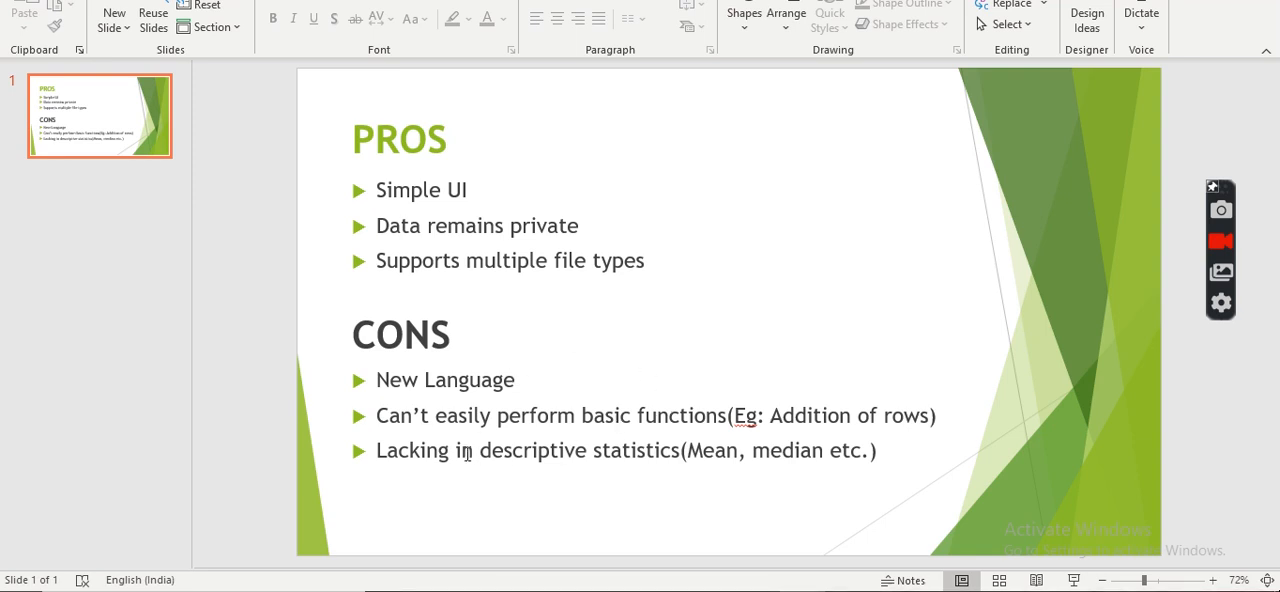
{"action": "mouse_move", "coordinate": [484, 472]}
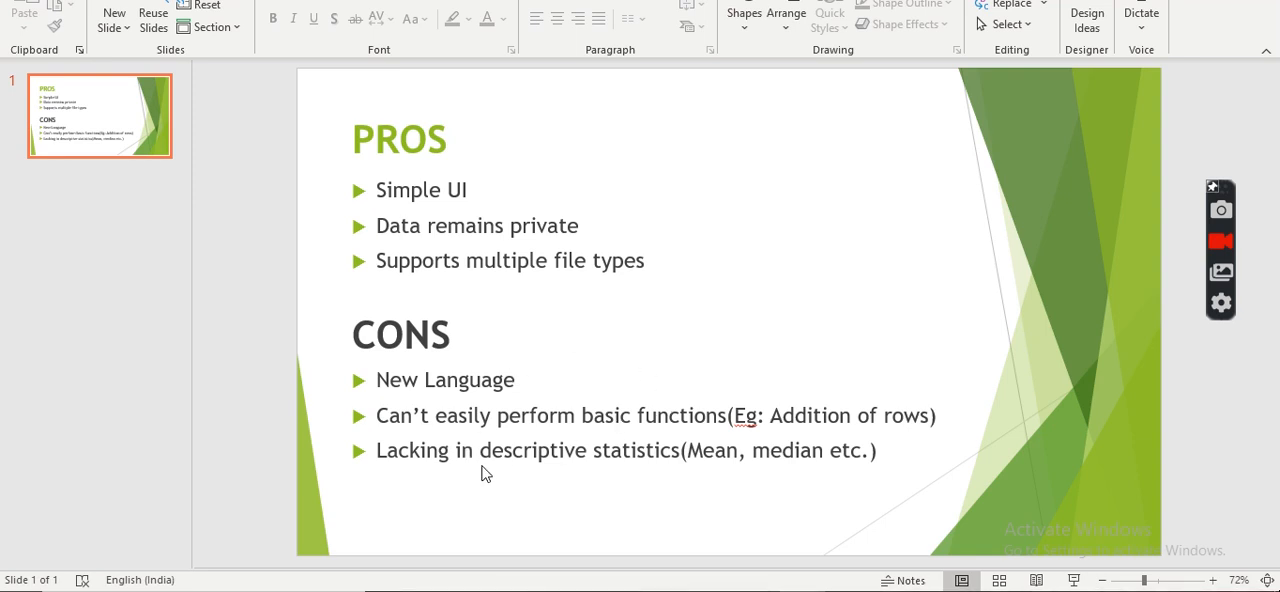
{"action": "mouse_move", "coordinate": [492, 474]}
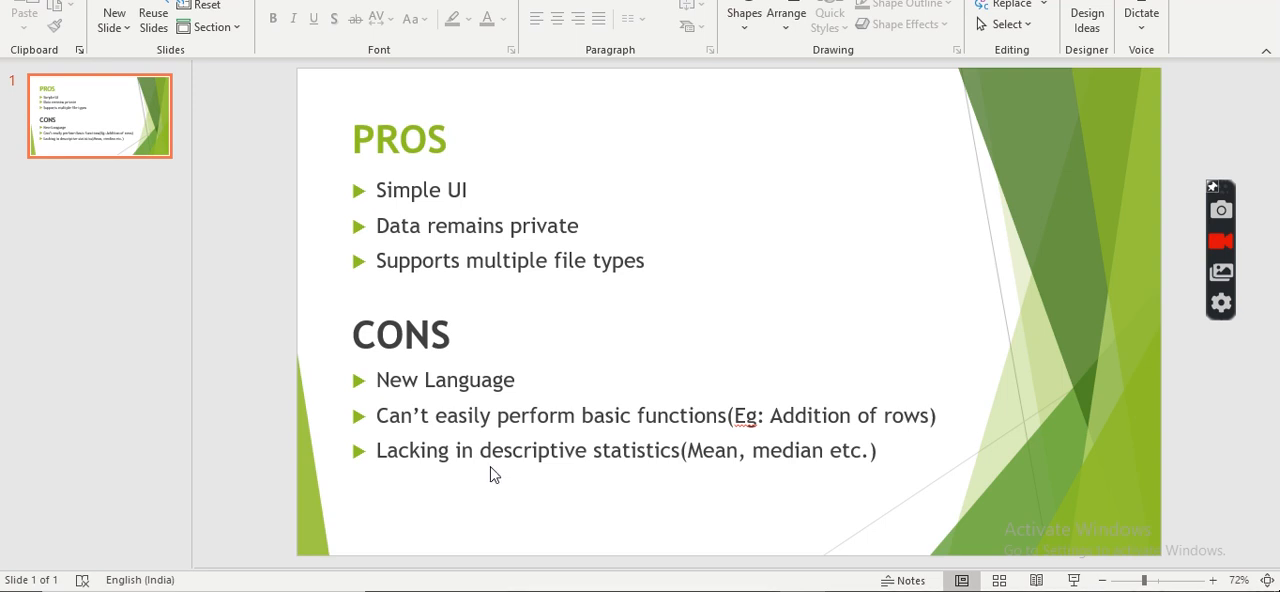
{"action": "mouse_move", "coordinate": [500, 472]}
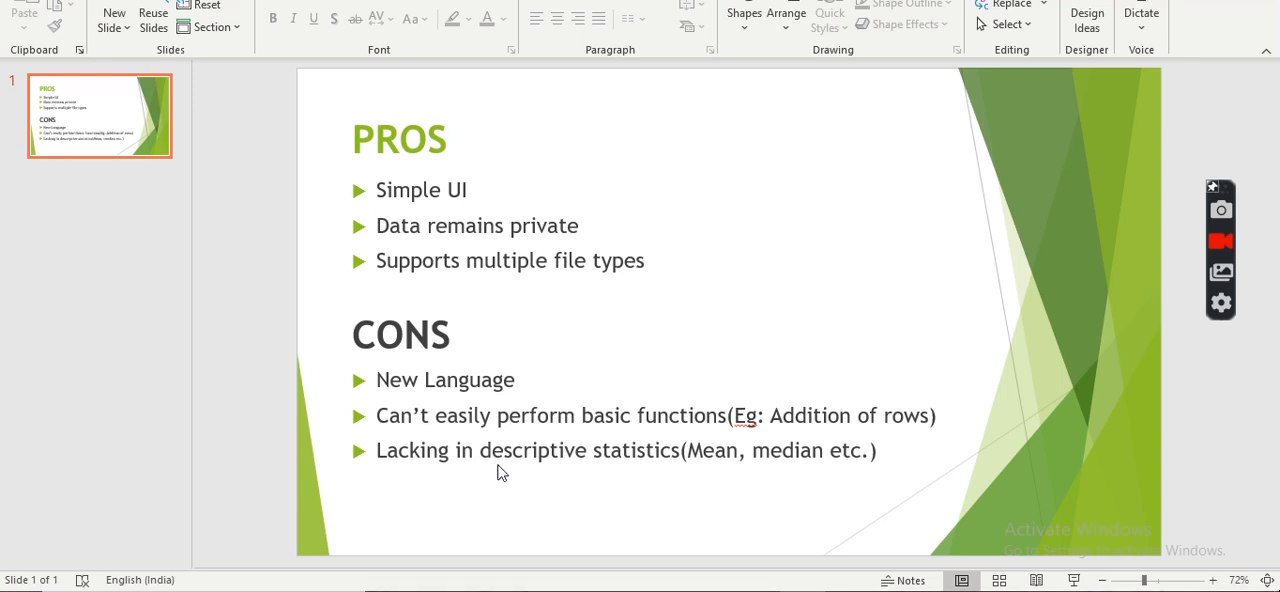
{"action": "mouse_move", "coordinate": [220, 148]}
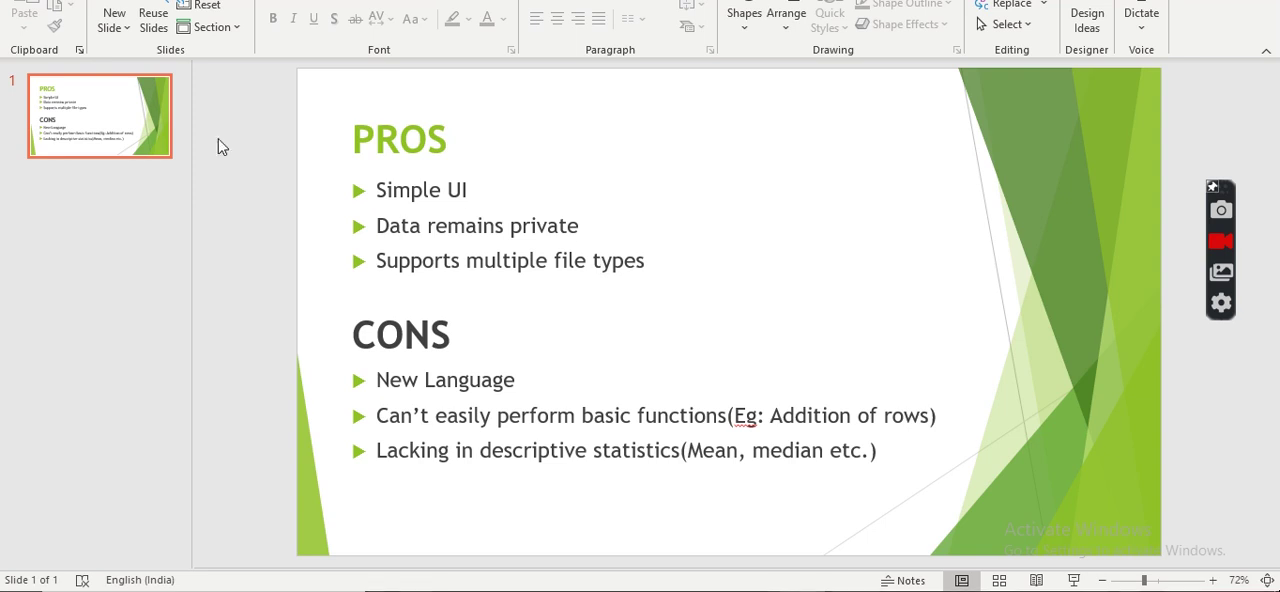